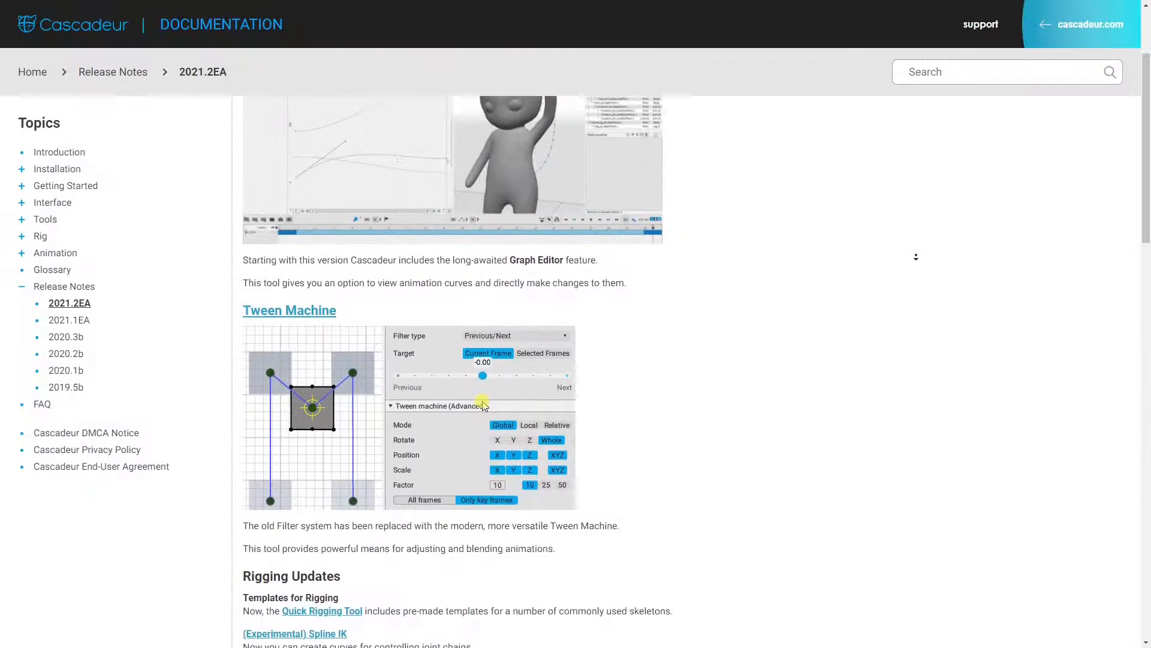
Show the graph editor and select the peak key on the head's X Position curve to flatten it
scroll("down", 3)
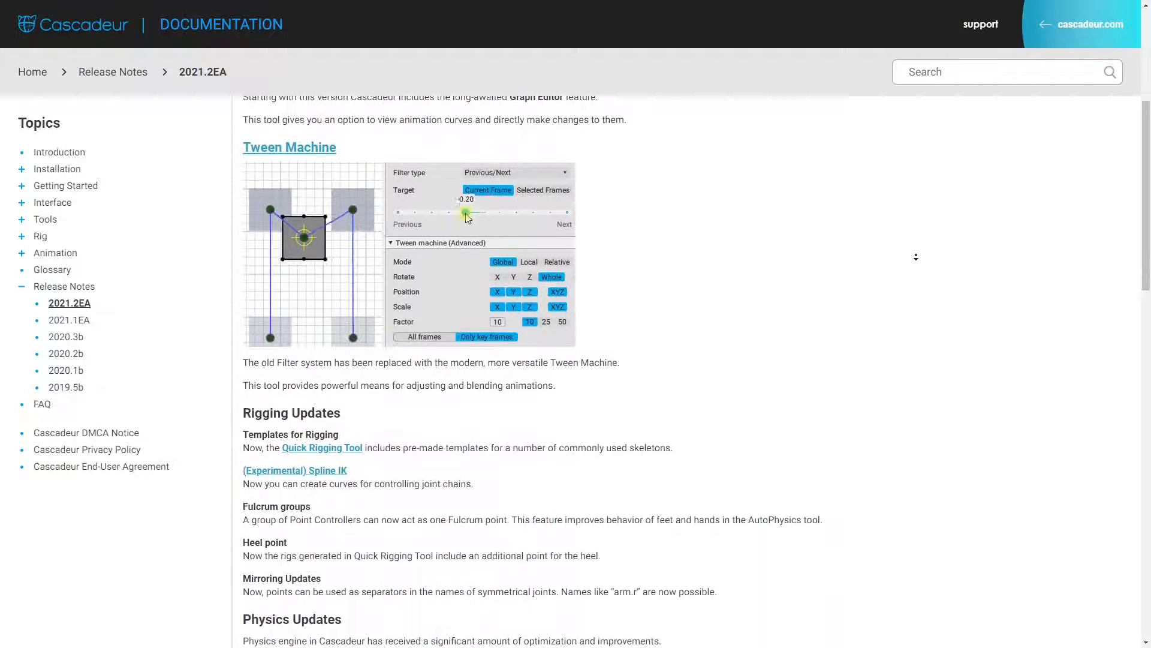
scroll("down", 3)
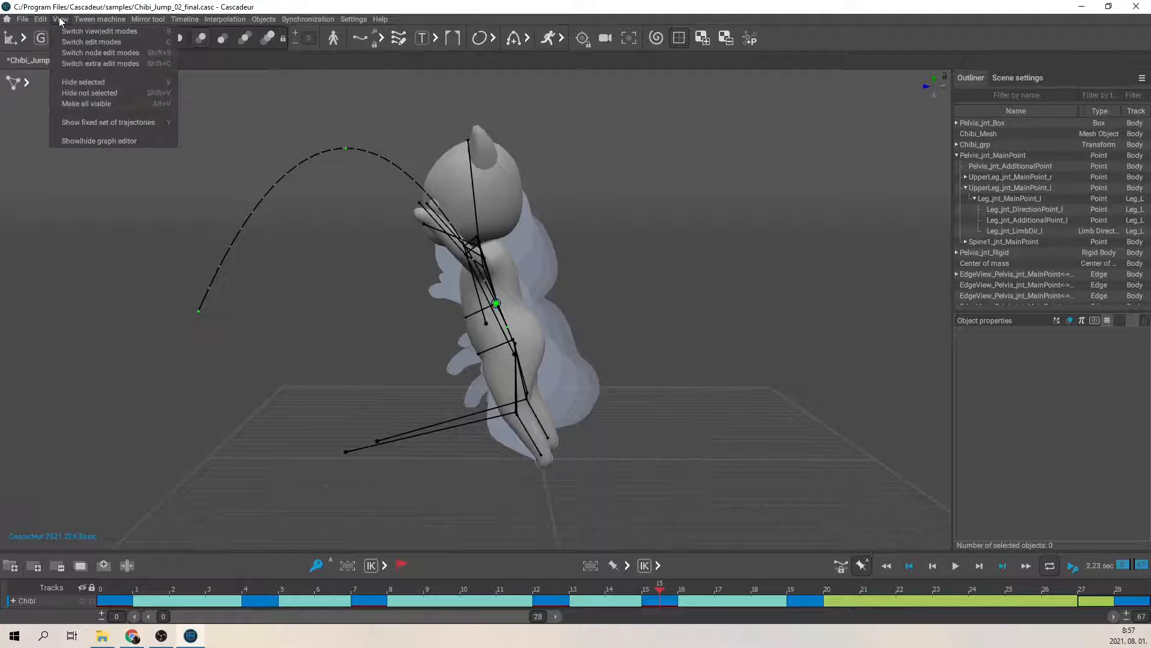
left_click(100, 140)
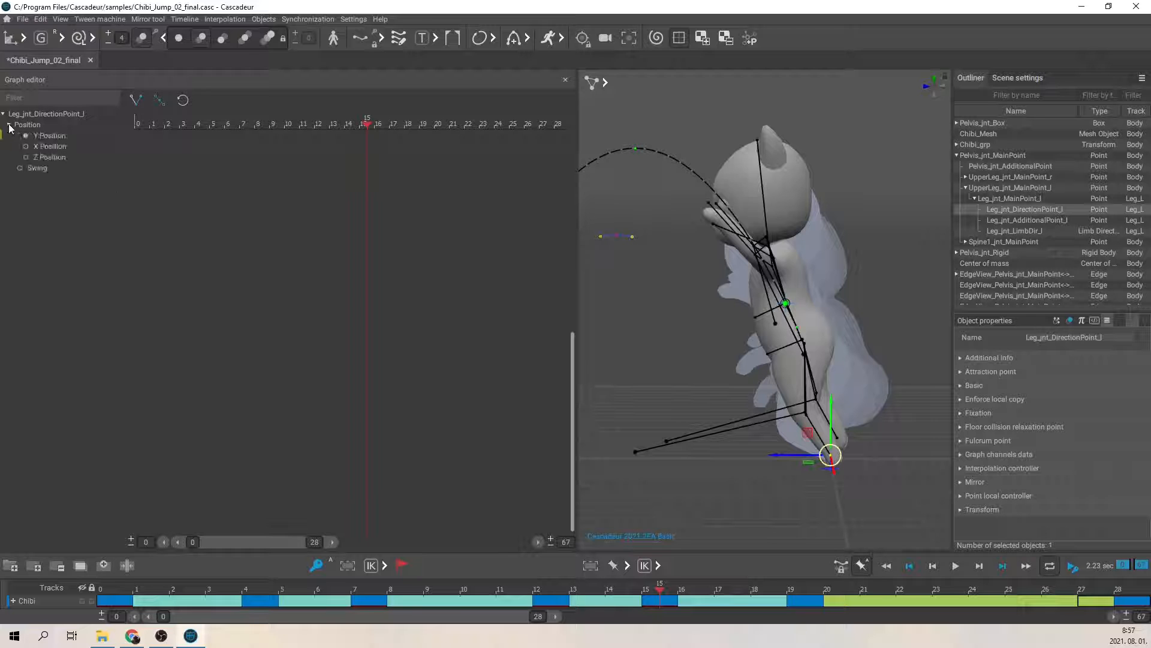
left_click(8, 123)
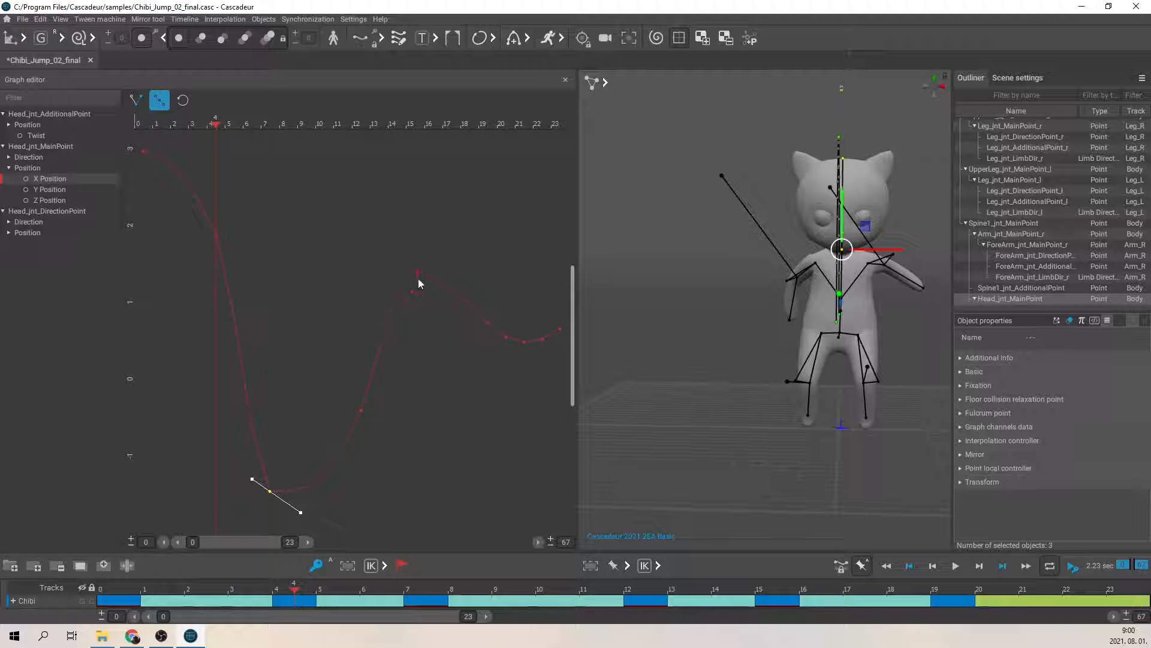
left_click(419, 277)
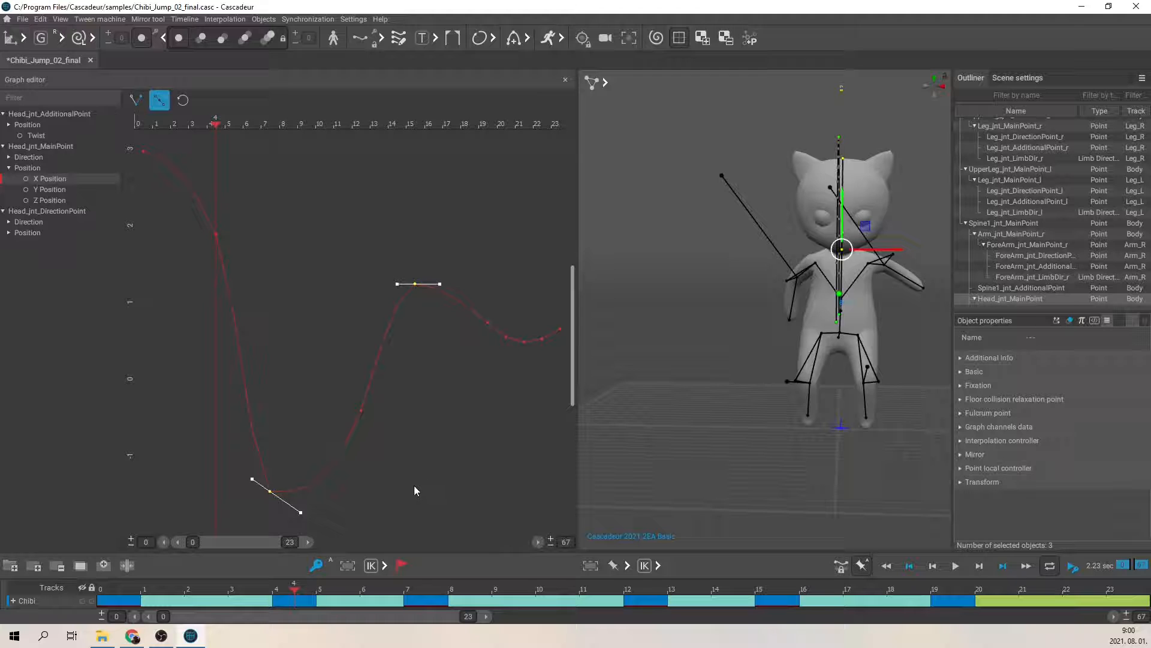
mouse_move(369, 258)
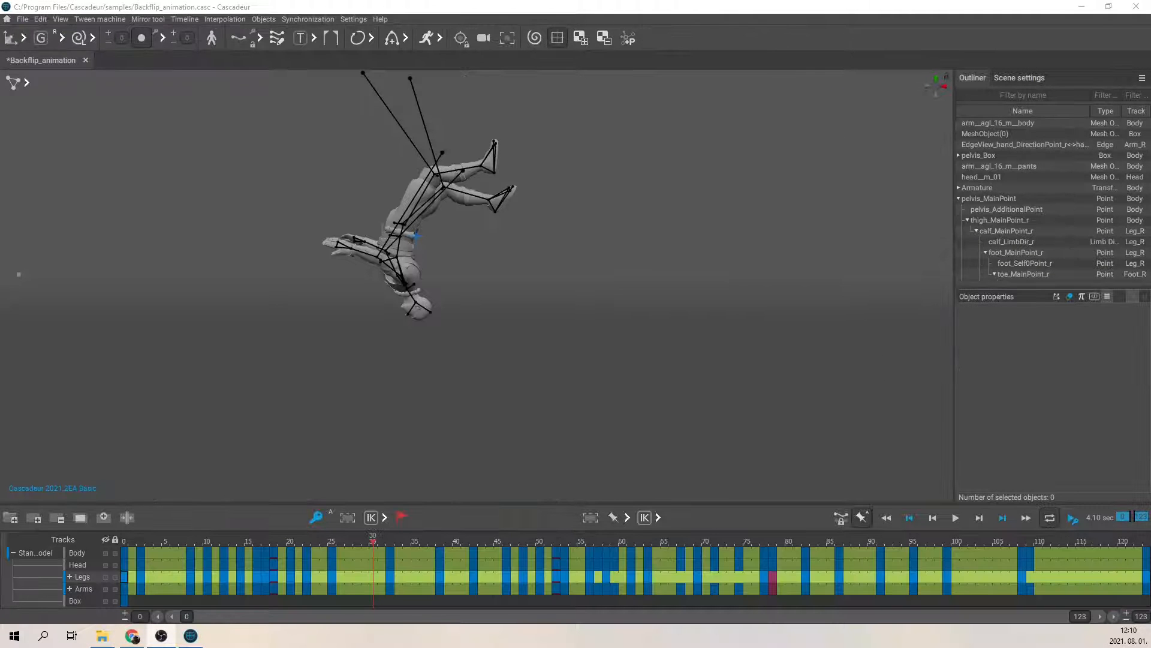
Show the scene-wide Tween machine settings and select the character's leg points
left_click(1019, 78)
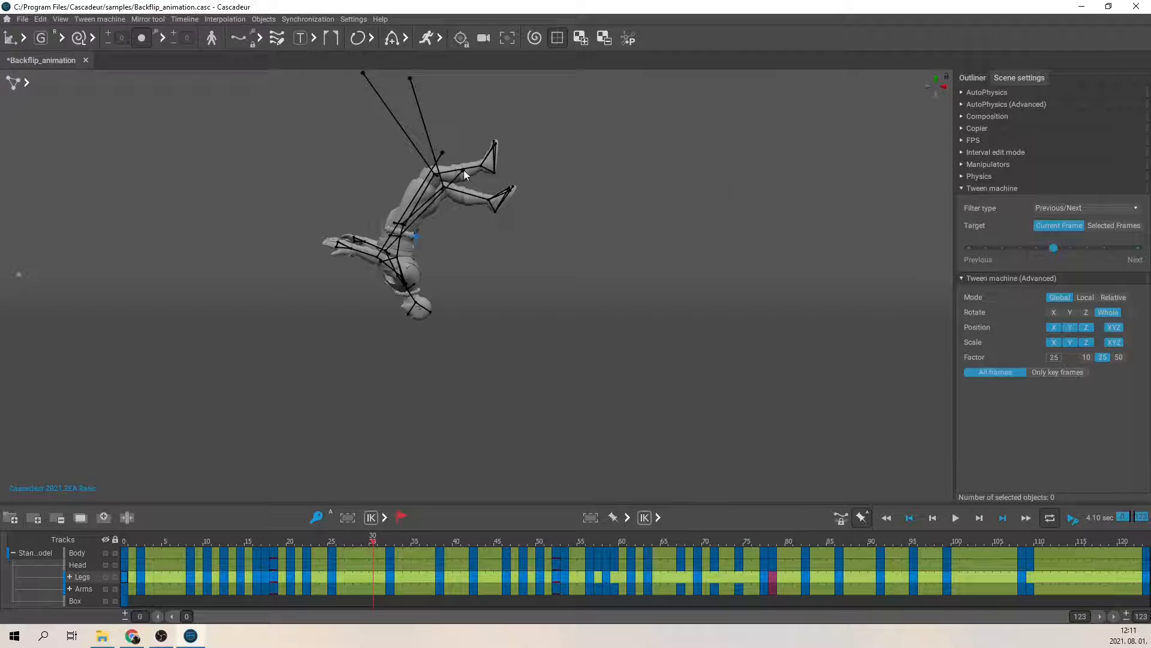
left_click(434, 173)
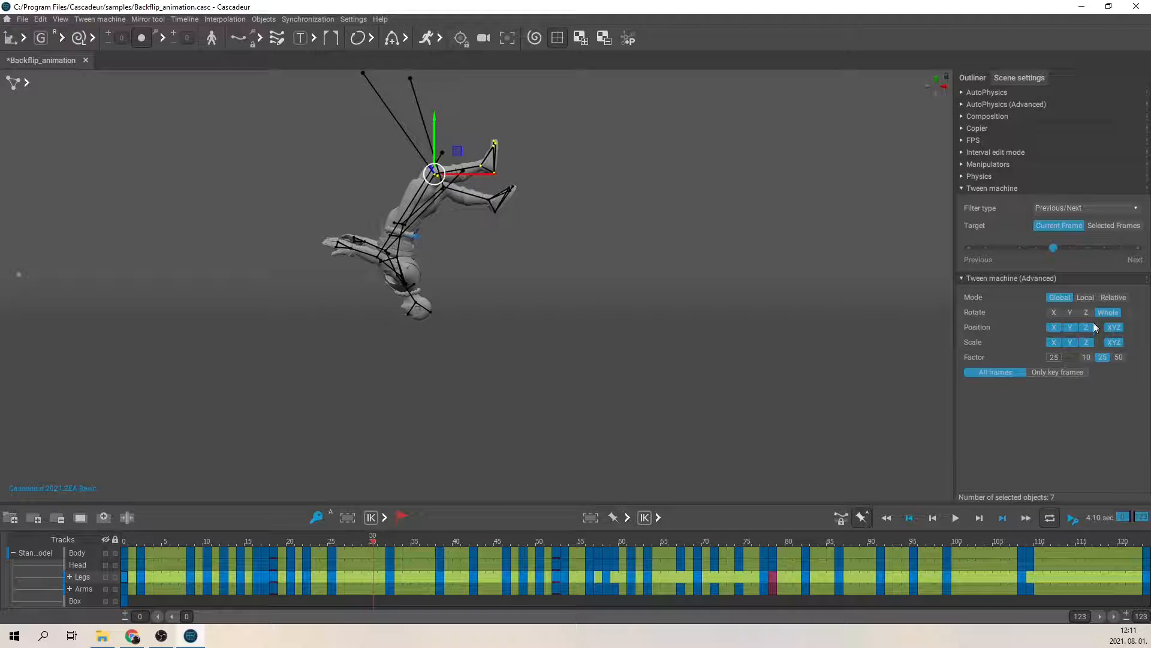
left_click(1113, 226)
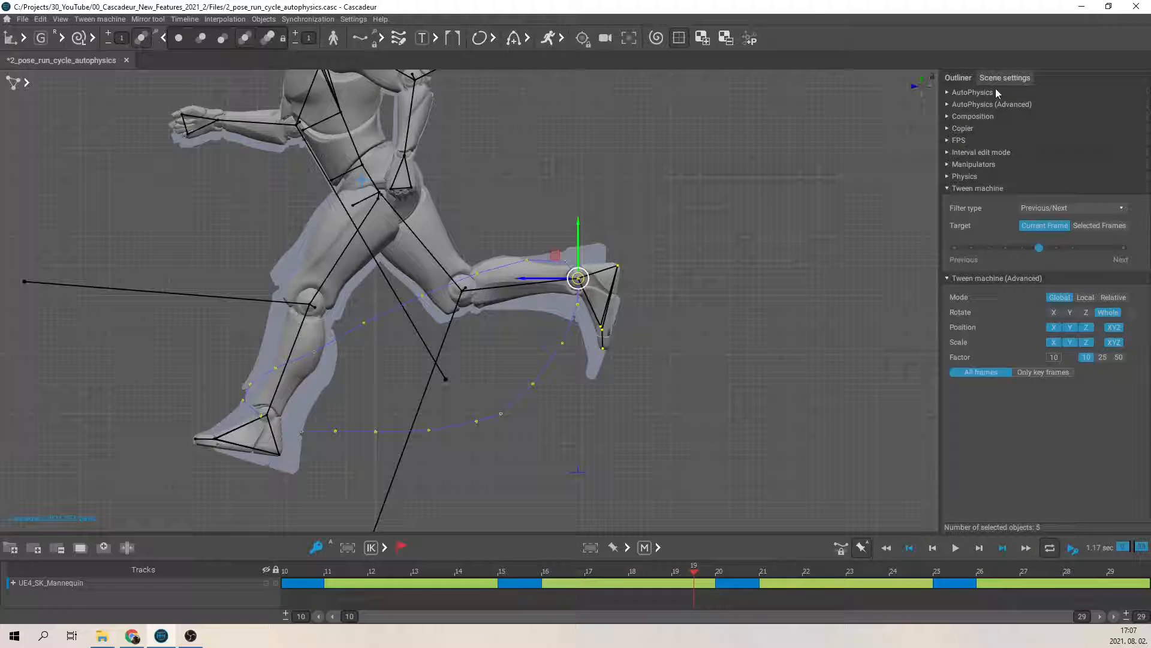
mouse_move(996, 193)
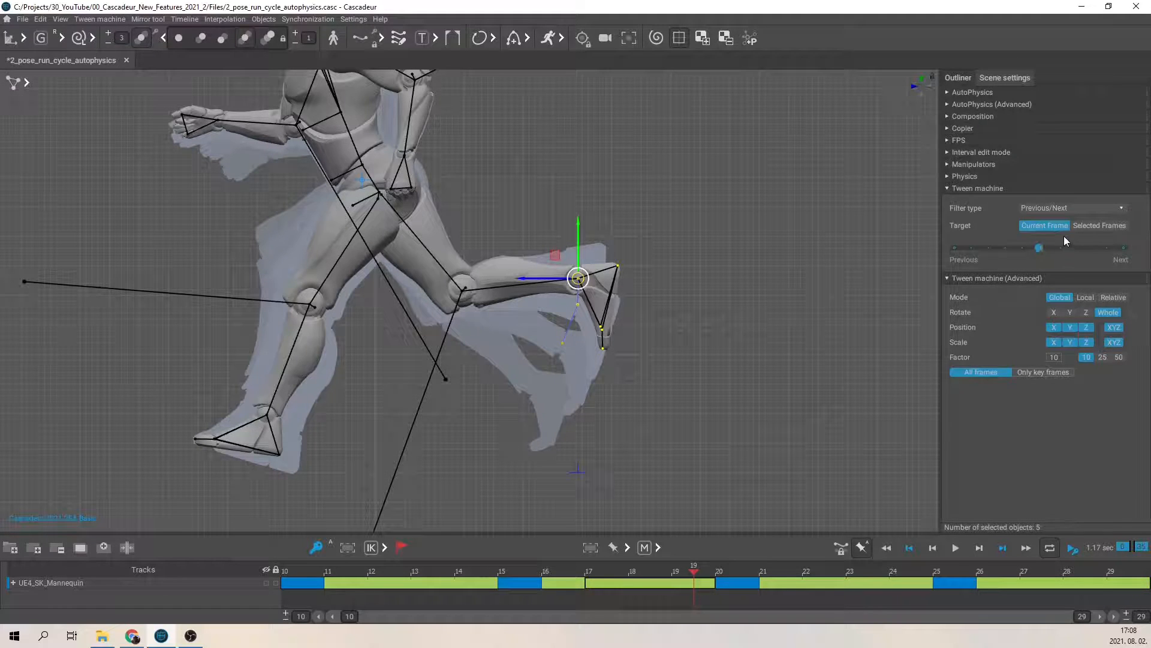
Drag the Tween machine slider to blend the leg pose toward a neighbouring key
left_click(1100, 225)
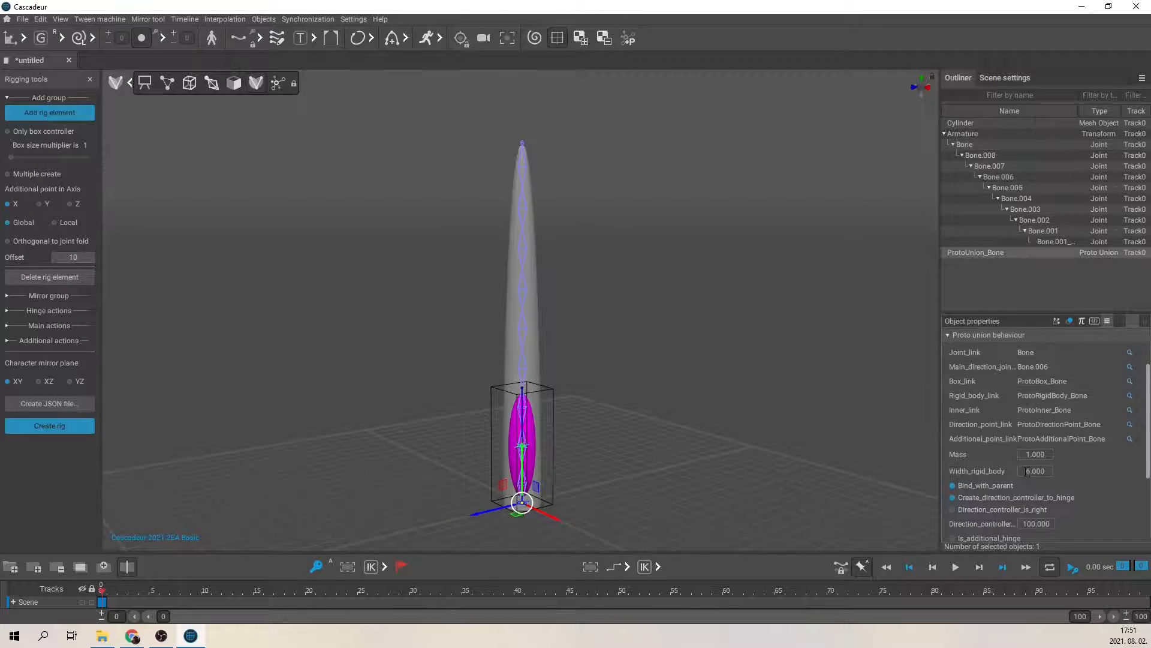
Add another rig element, create the rig and select the chain joints except the tip
left_click(1024, 209)
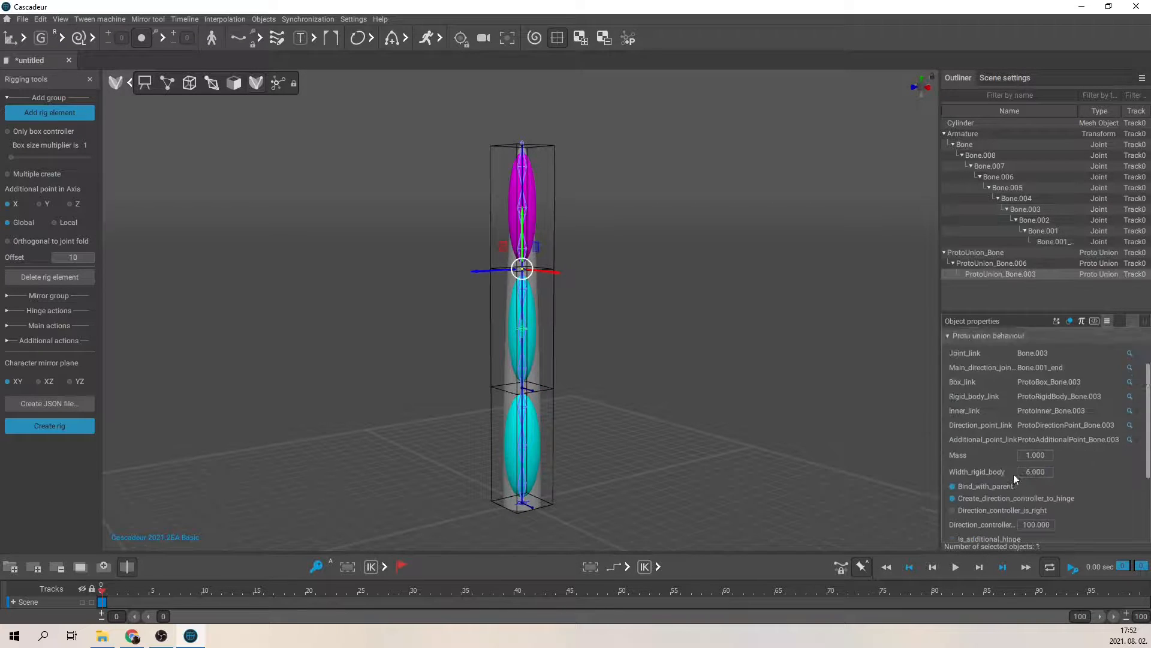
left_click(50, 426)
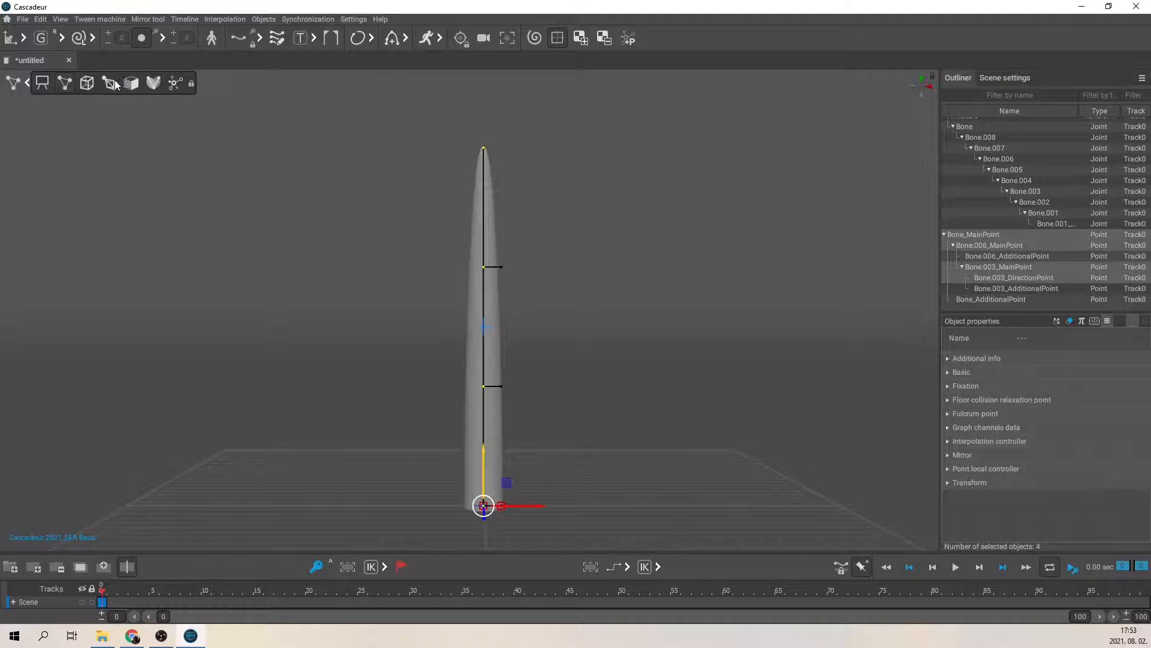
left_click(109, 82)
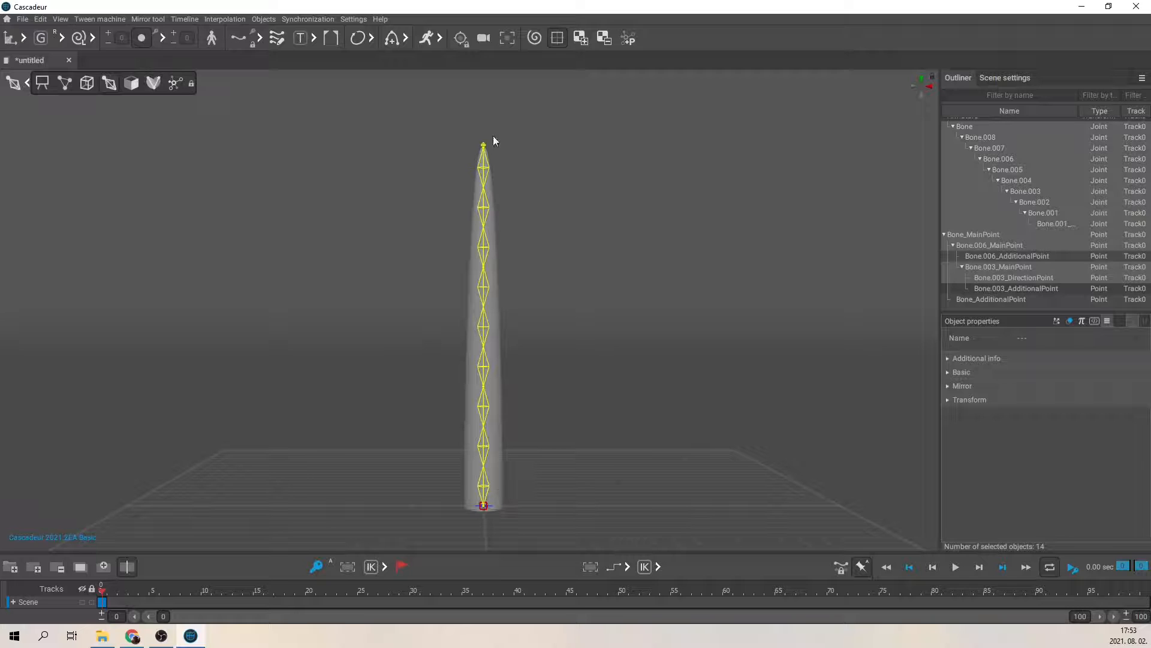
left_click(482, 505)
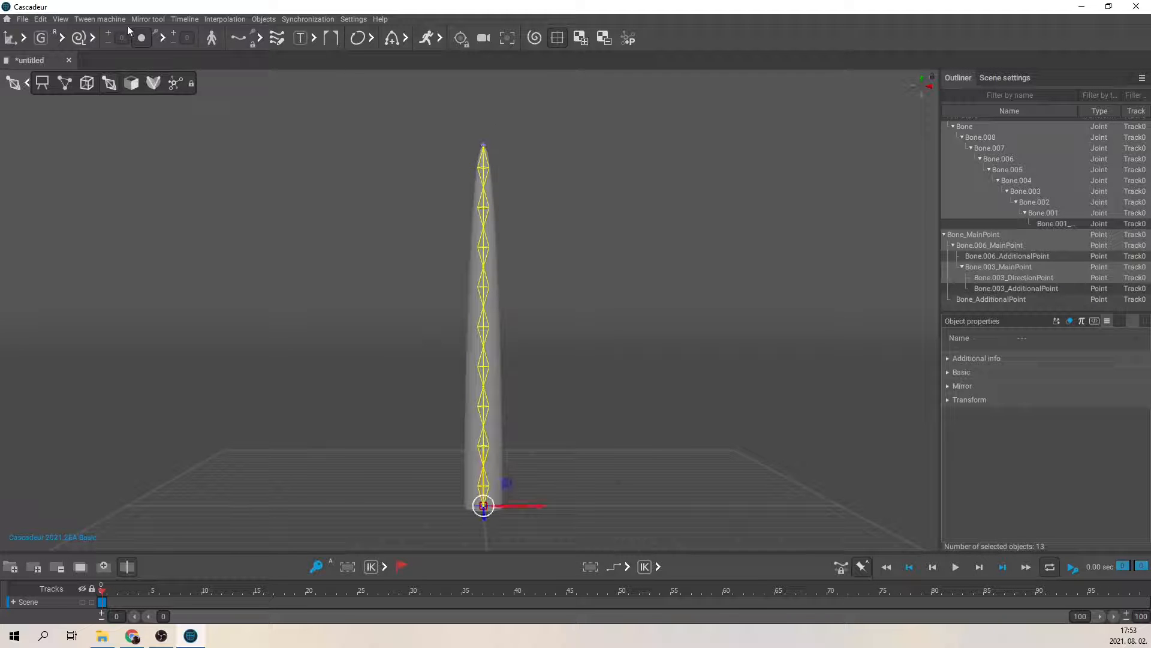
Create a spline IK for the selected joints via Objects > Rig additional
left_click(263, 18)
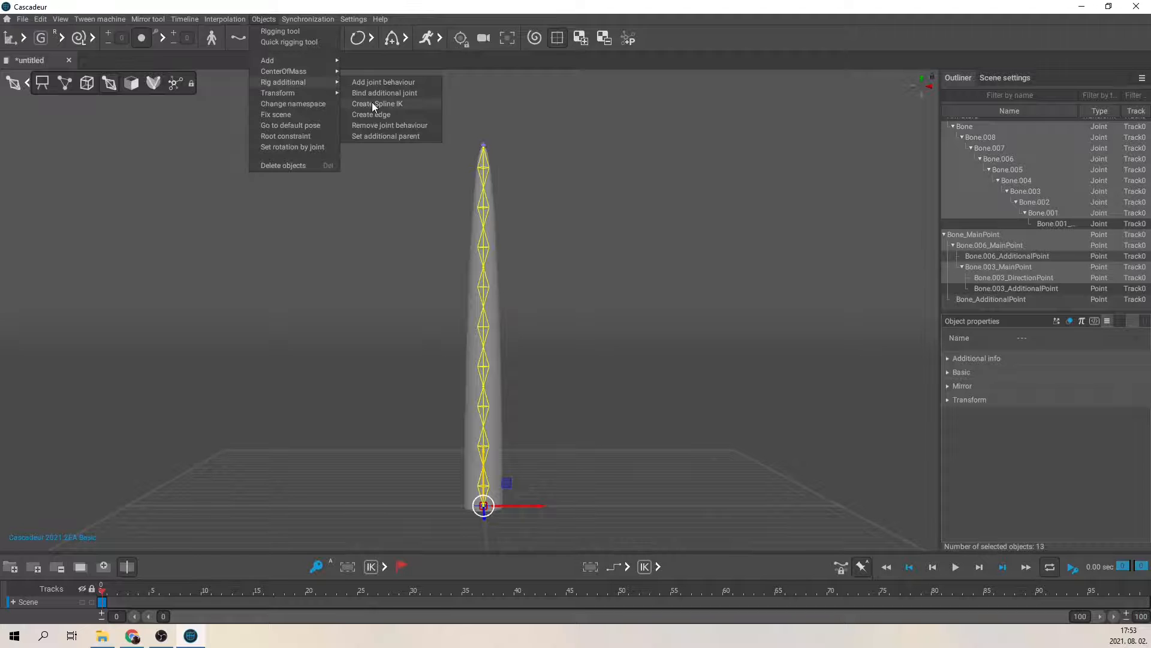
left_click(376, 103)
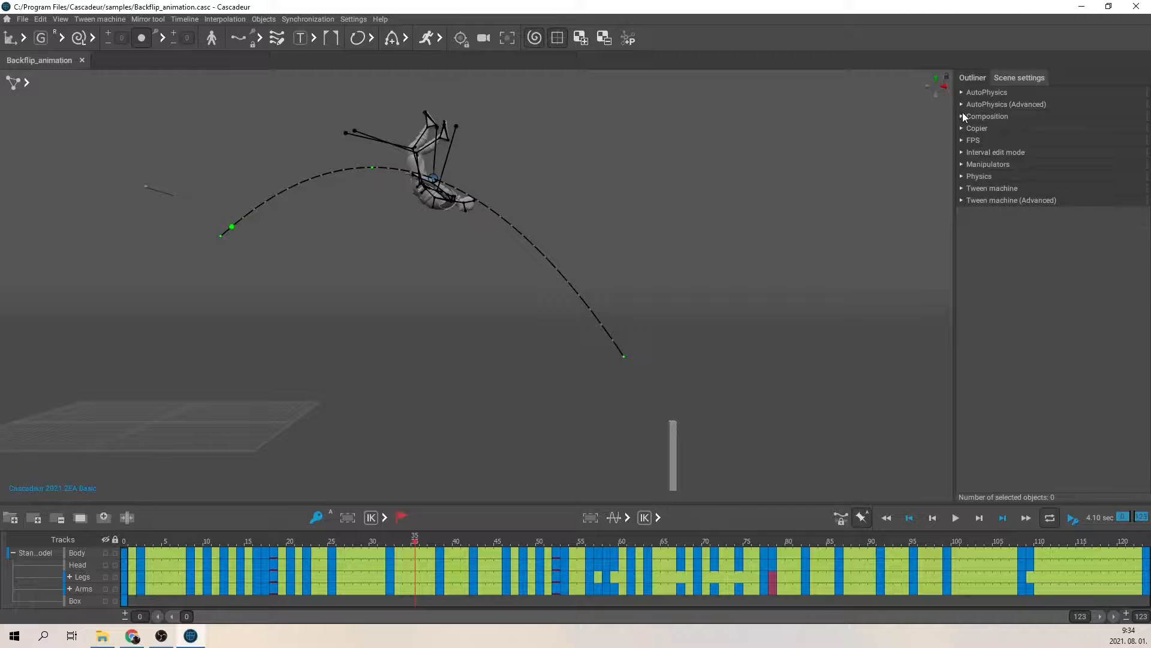
Show the Composition overlay and switch it from Golden Spiral to Diagonal
left_click(987, 117)
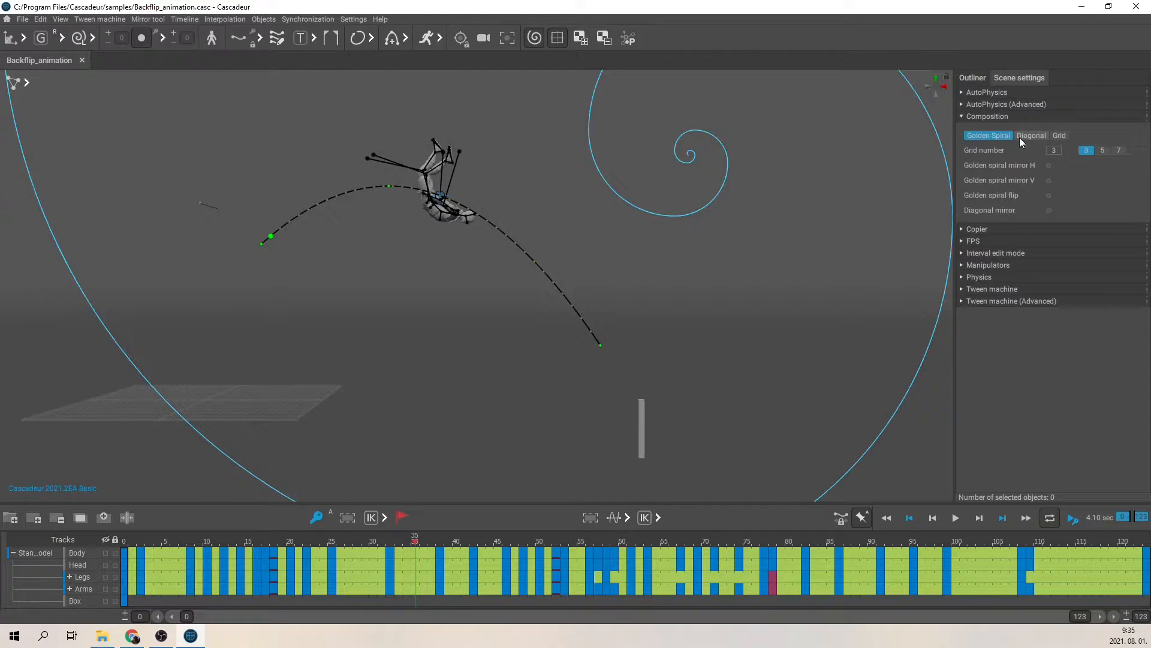
left_click(1031, 136)
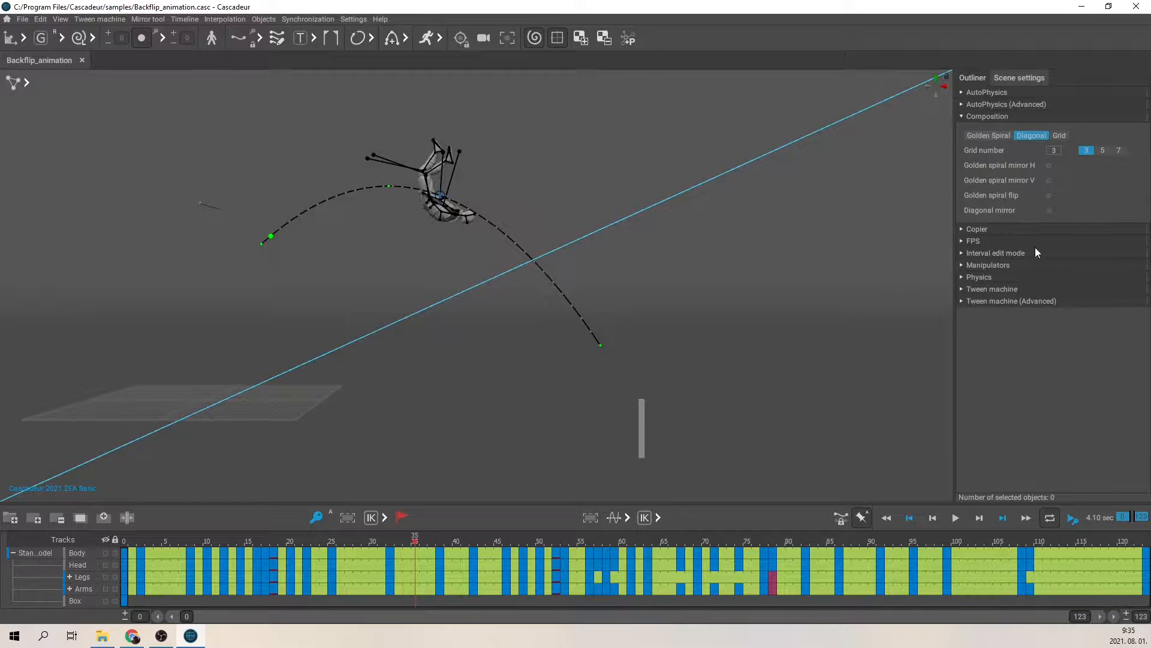
left_click(1059, 135)
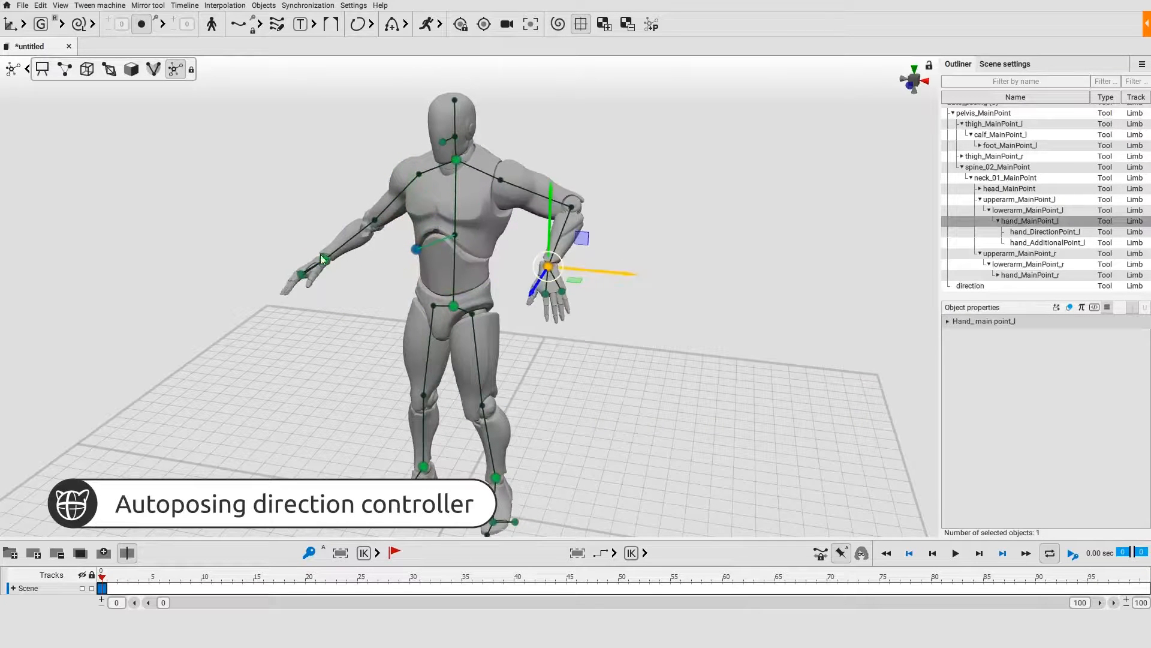
Switch the Mirror tool plane from Z to X
left_click(148, 5)
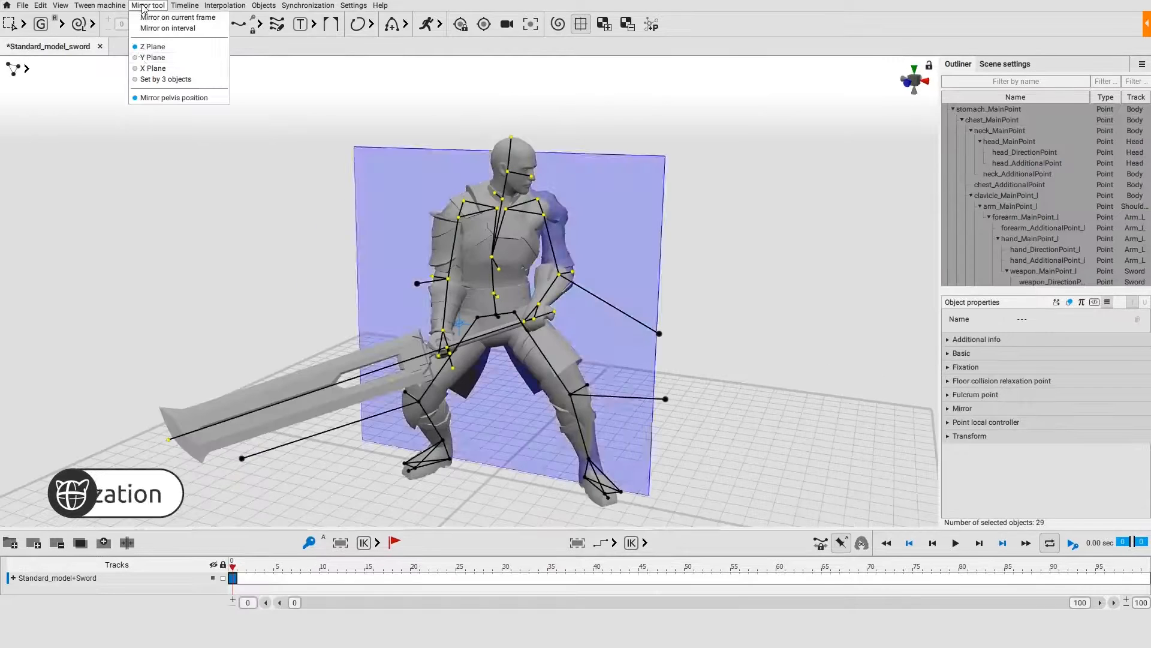
left_click(152, 69)
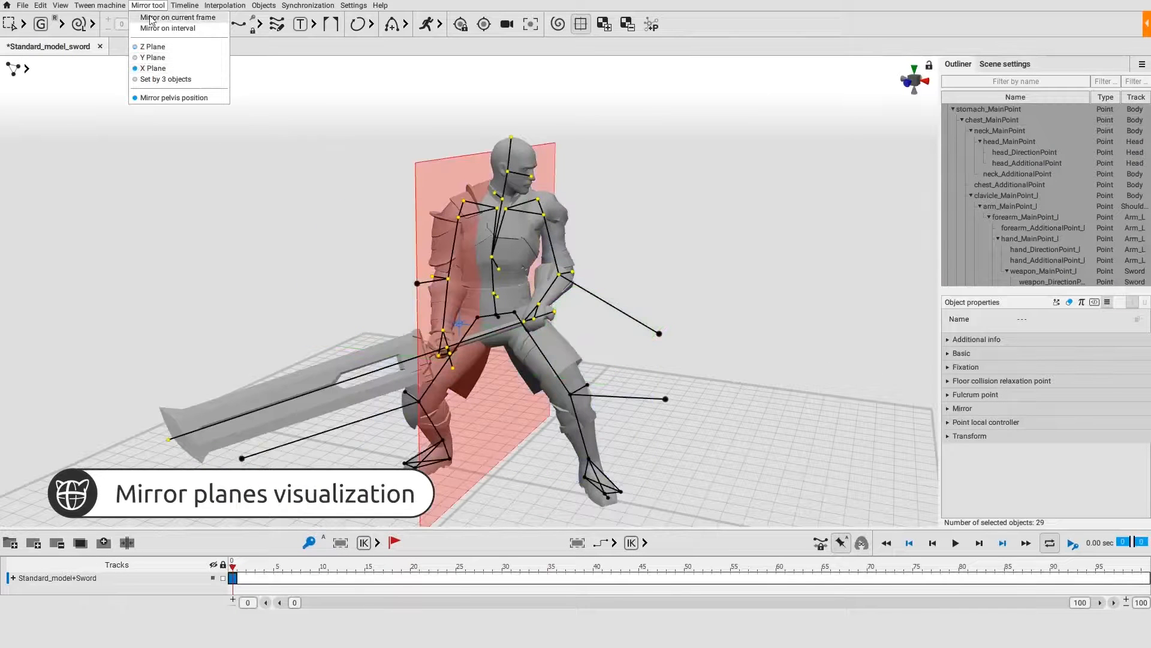
left_click(152, 47)
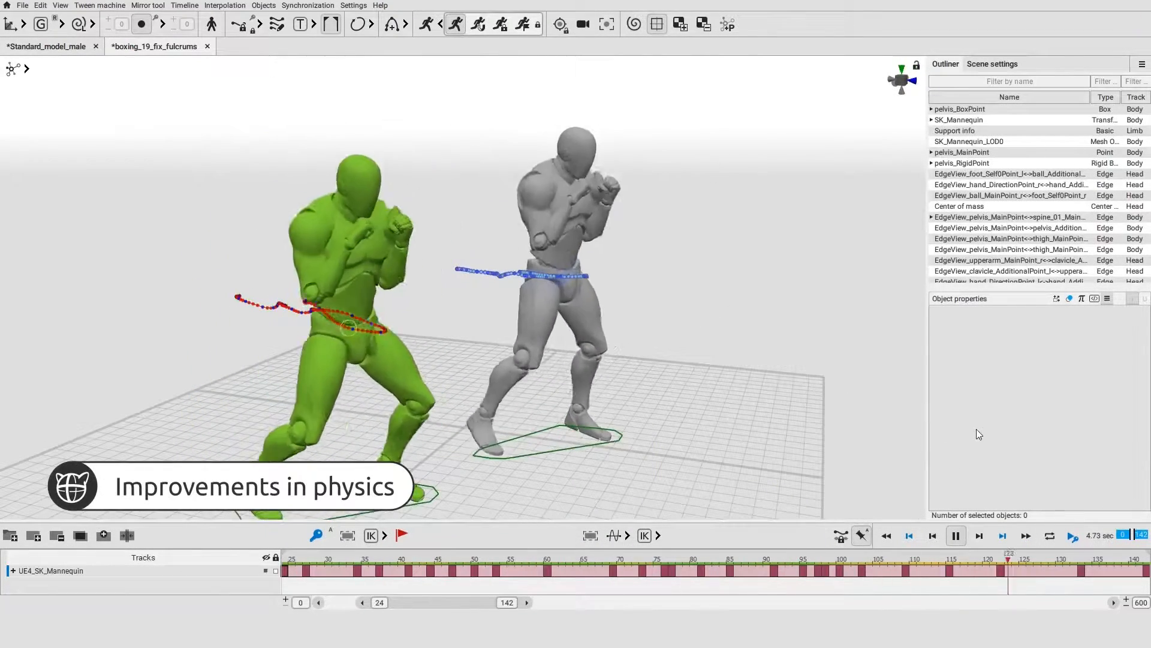
Play through the physics and ghost display demos in the Ghosts_bugfix backflip scene
left_click(955, 535)
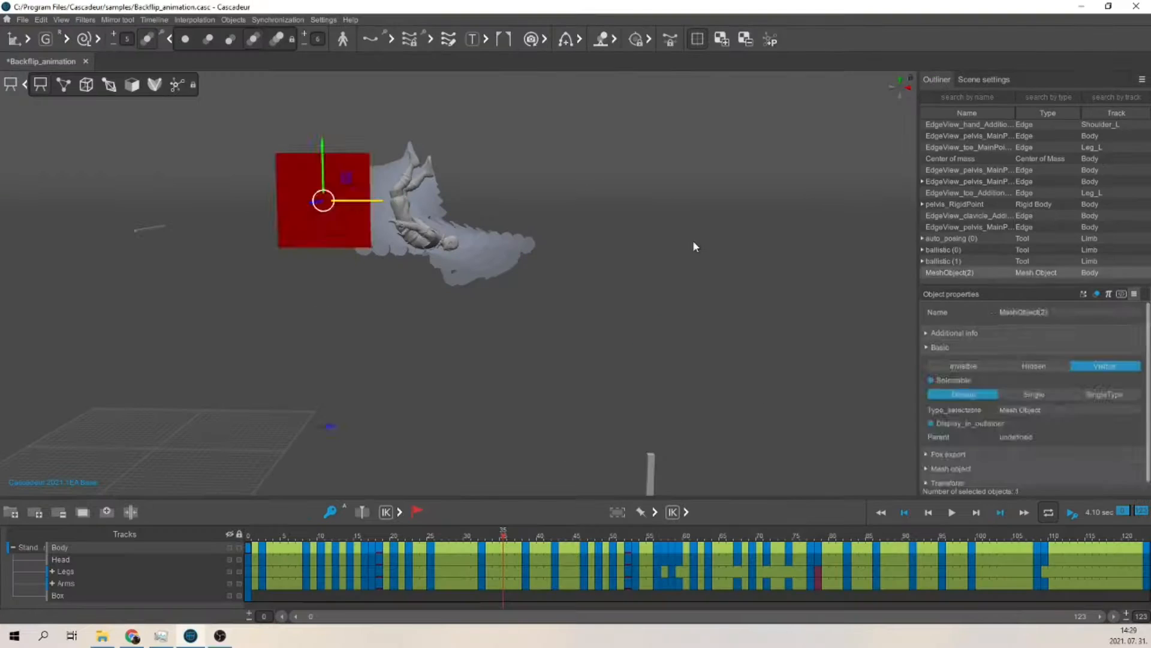
left_click(663, 254)
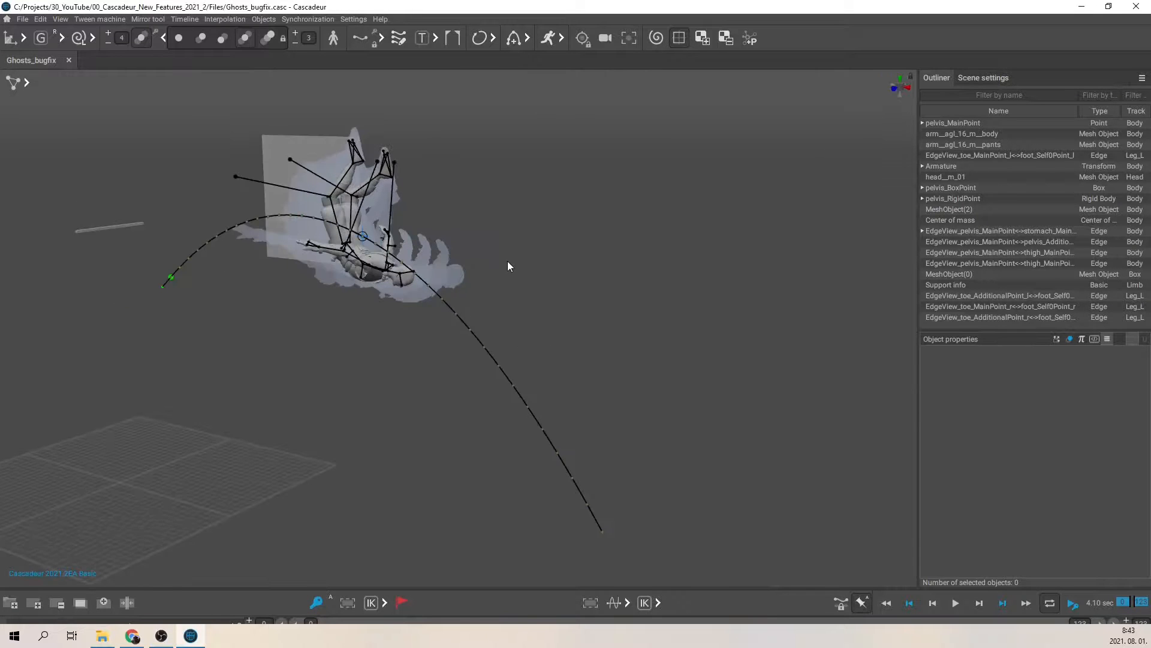
left_click(947, 209)
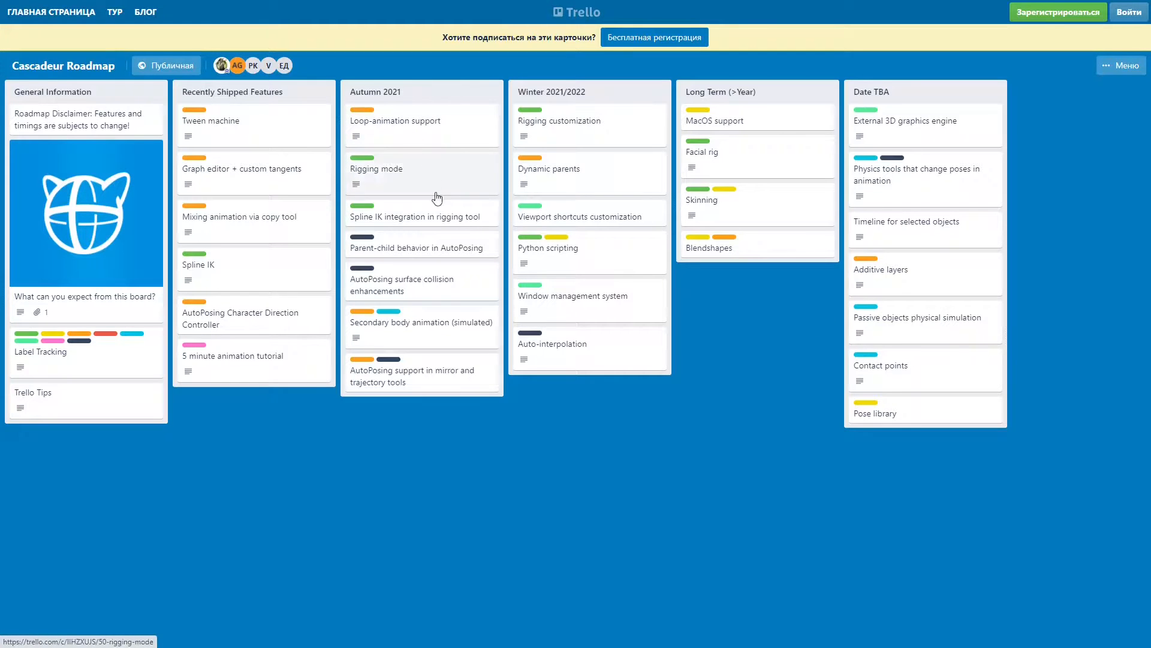
mouse_move(433, 387)
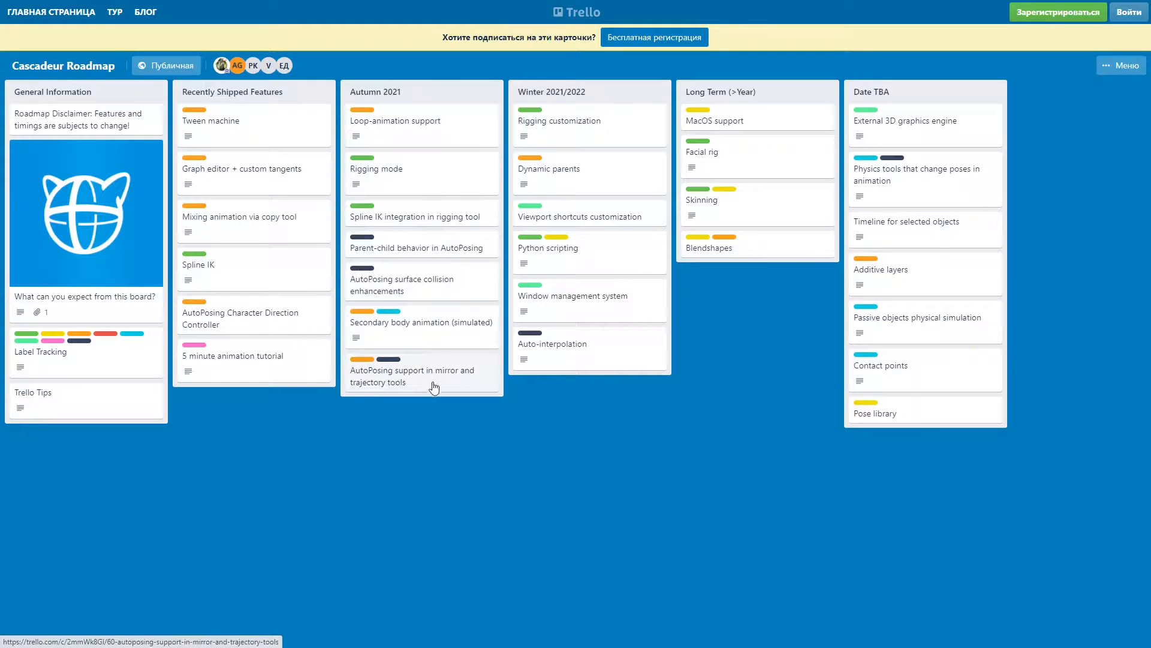
left_click(394, 120)
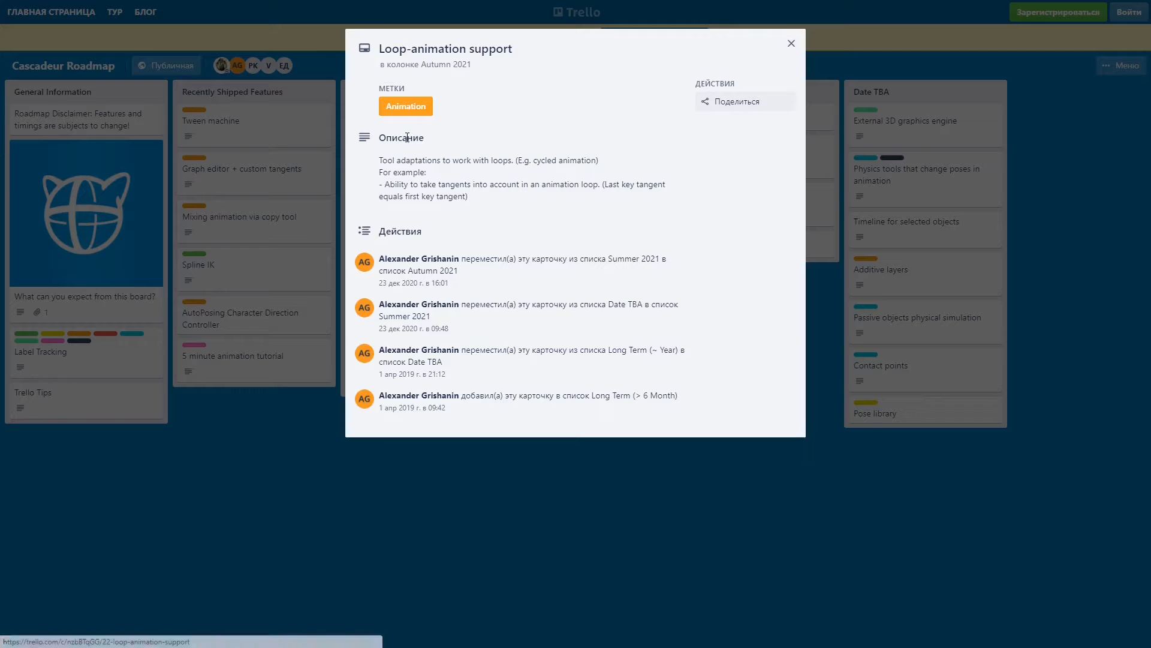
left_click_drag(380, 160, 434, 171)
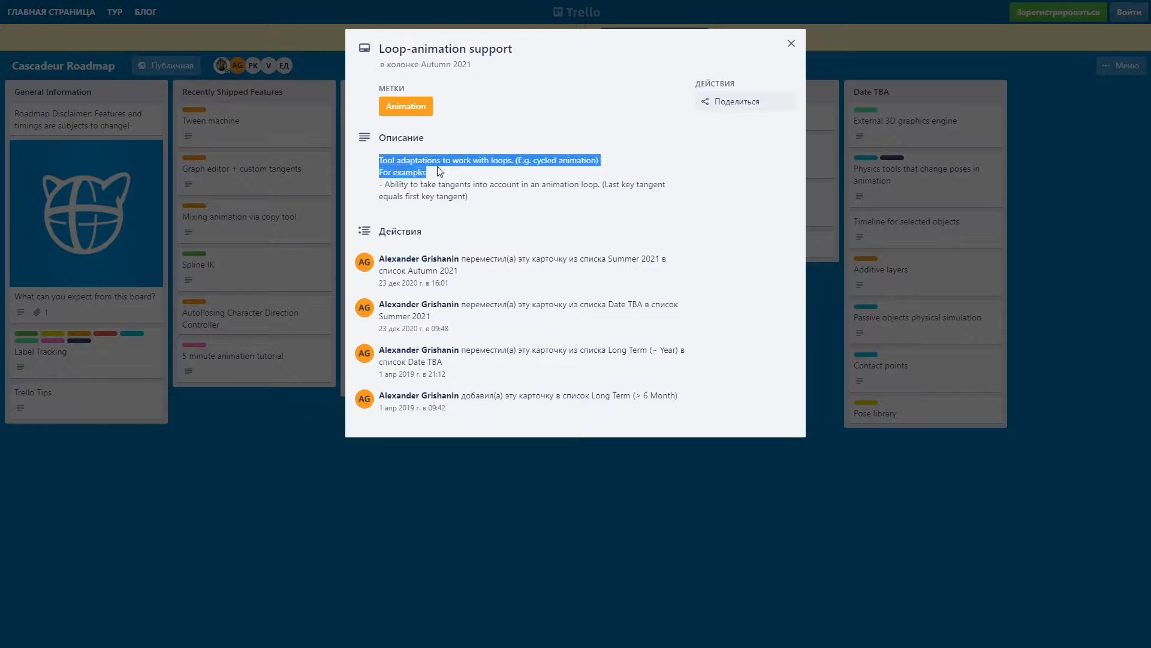
left_click(564, 180)
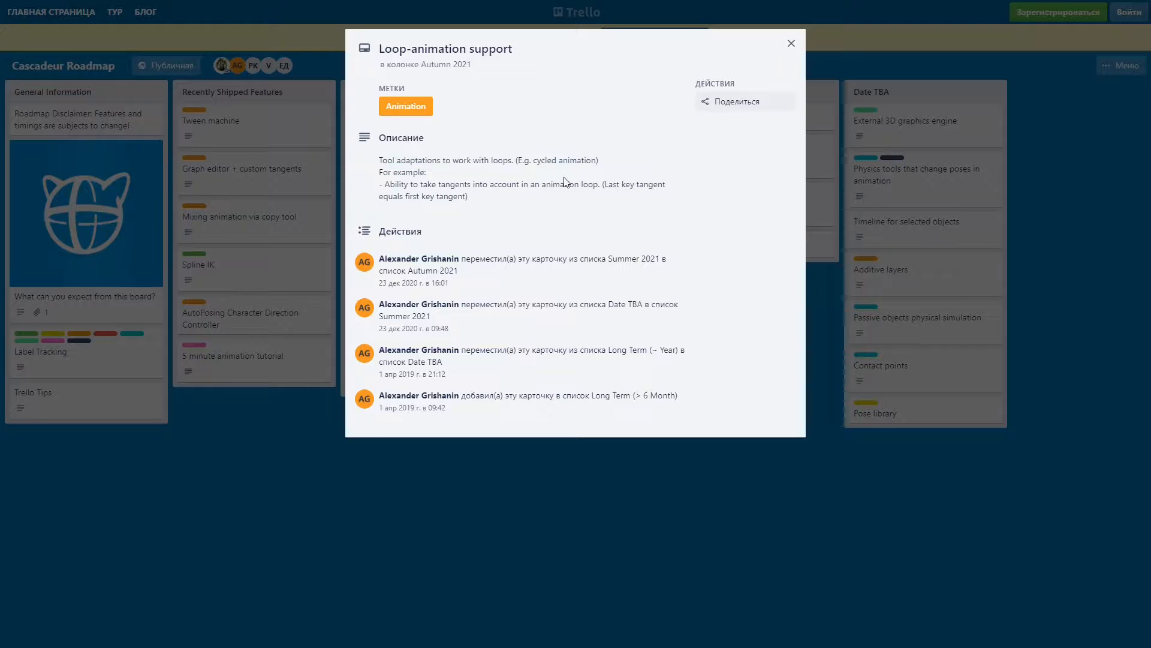
left_click(790, 43)
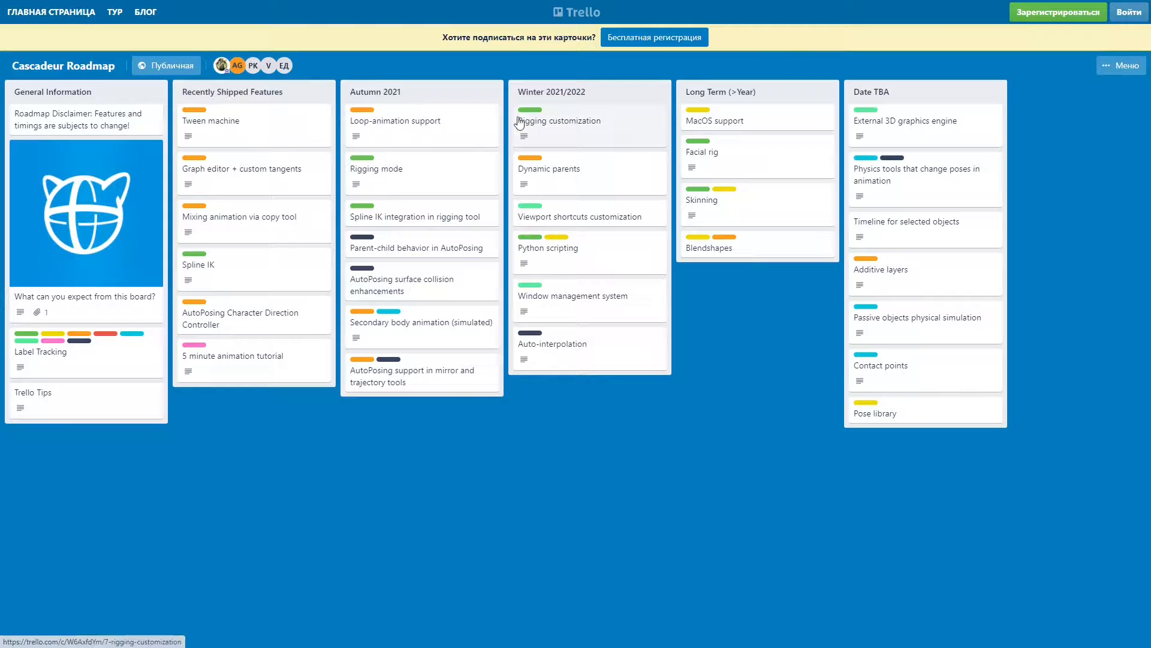
left_click(375, 168)
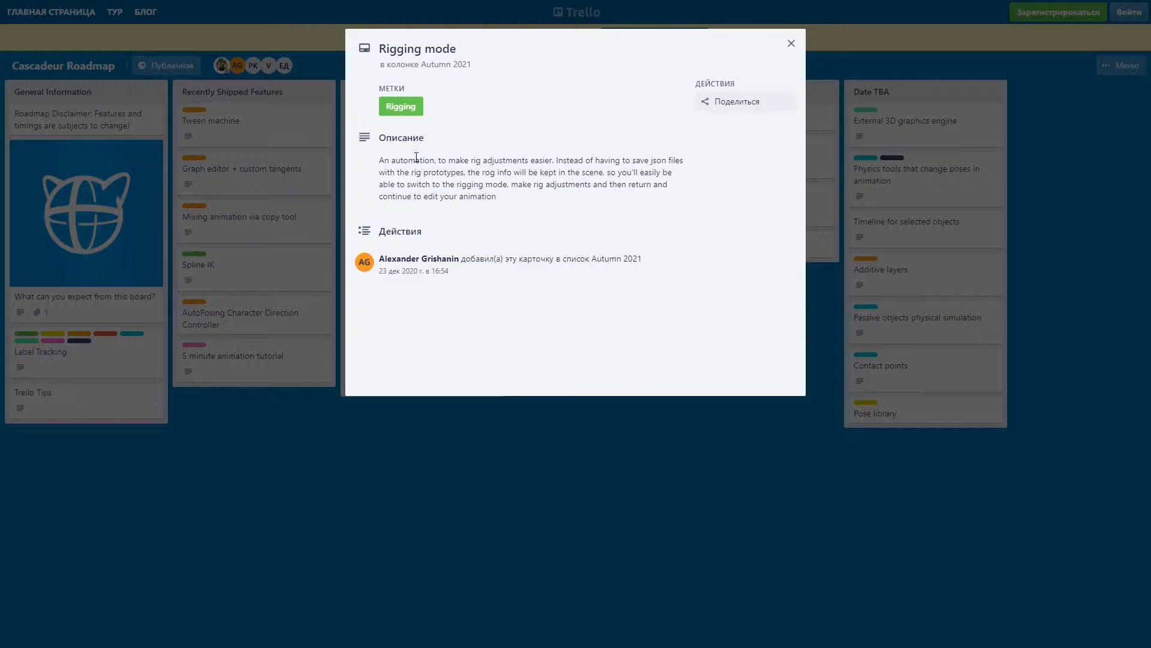
mouse_move(790, 45)
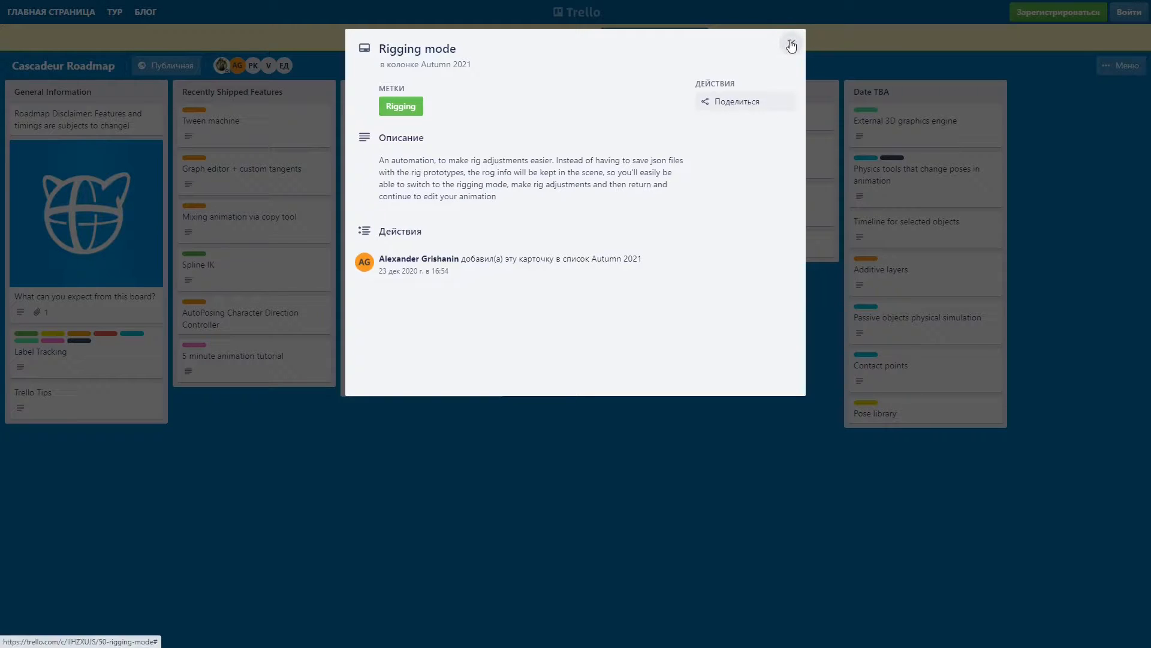
left_click(790, 44)
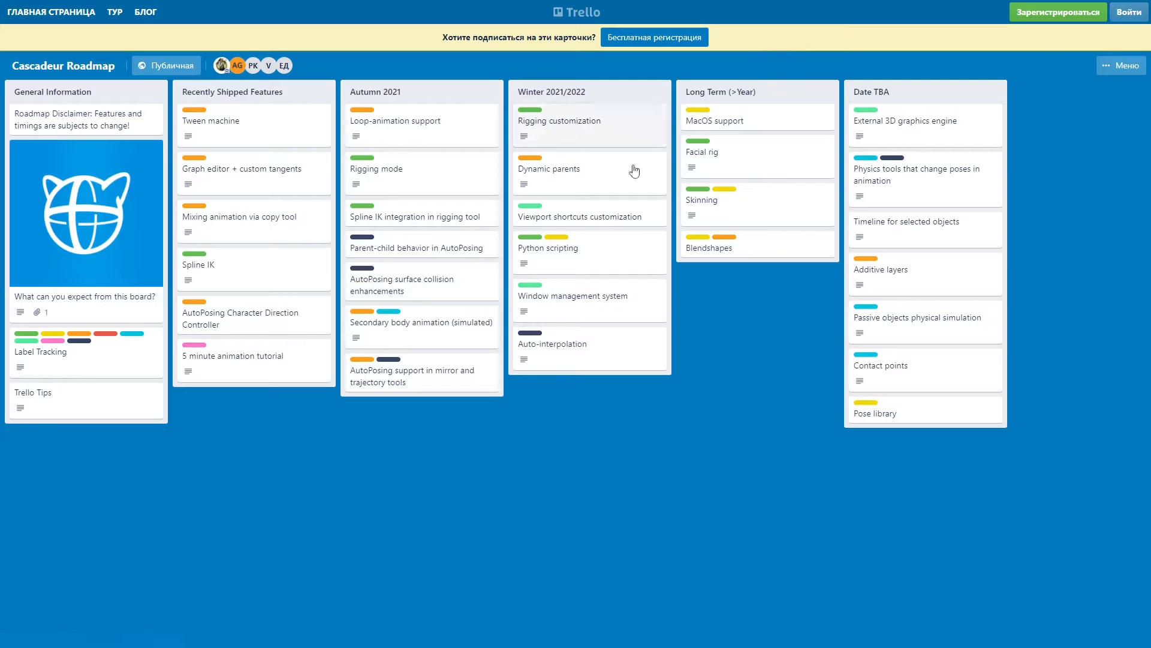
left_click(403, 322)
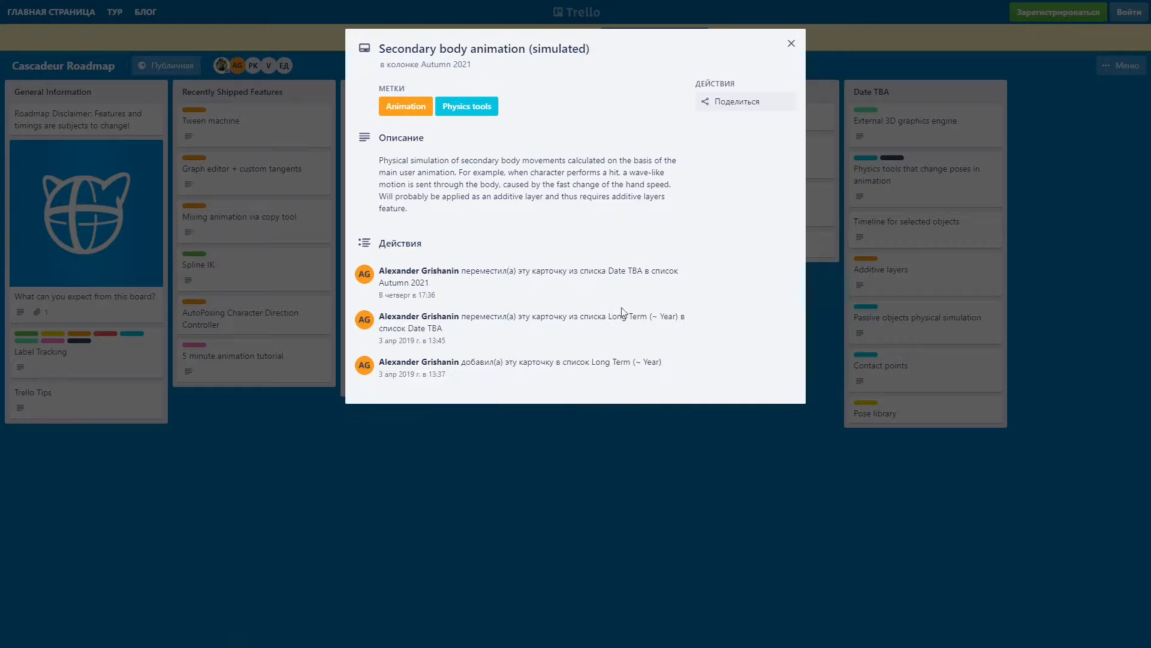
mouse_move(817, 367)
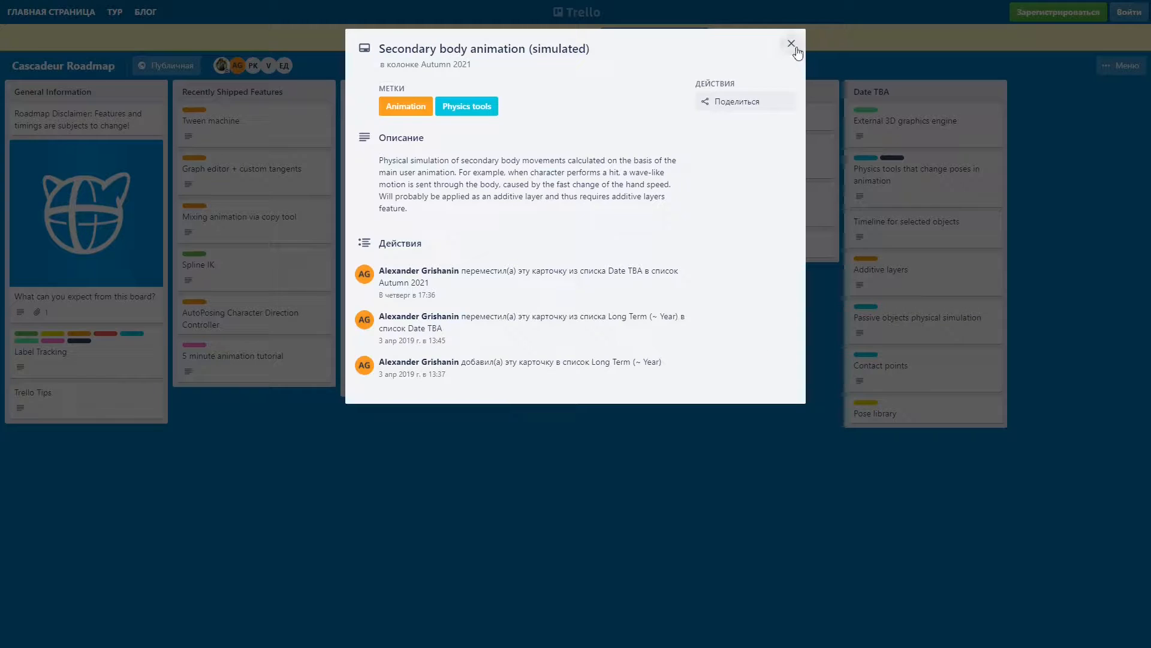
left_click(790, 43)
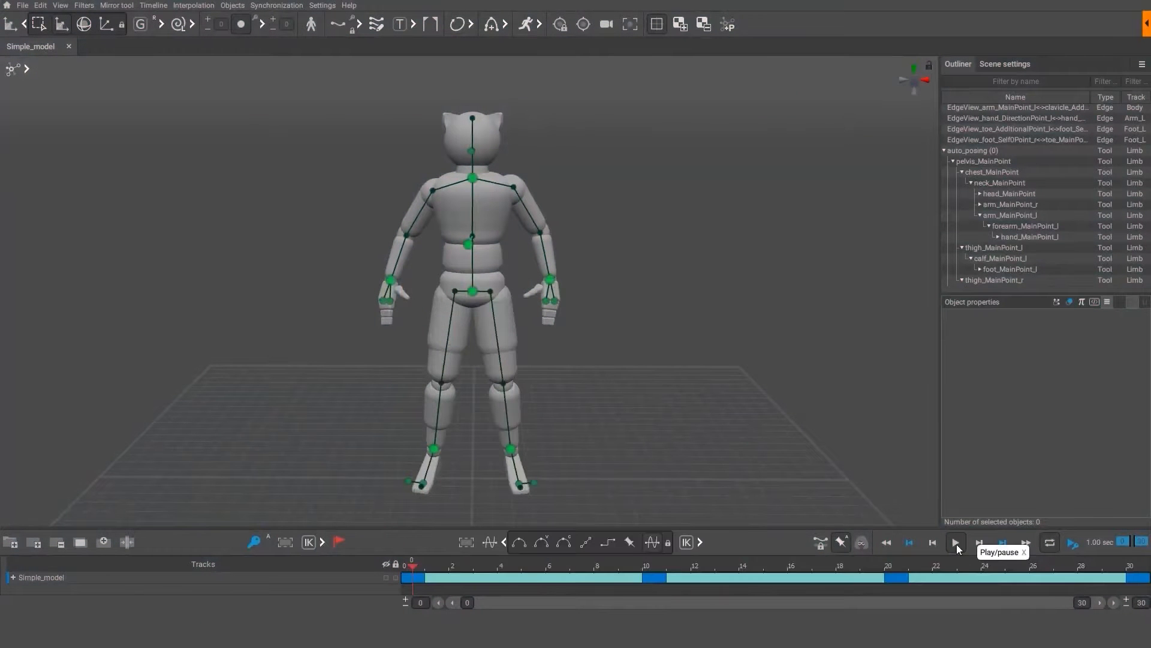
Play the character animation, then the run cycle in the split front/side viewport
left_click(956, 542)
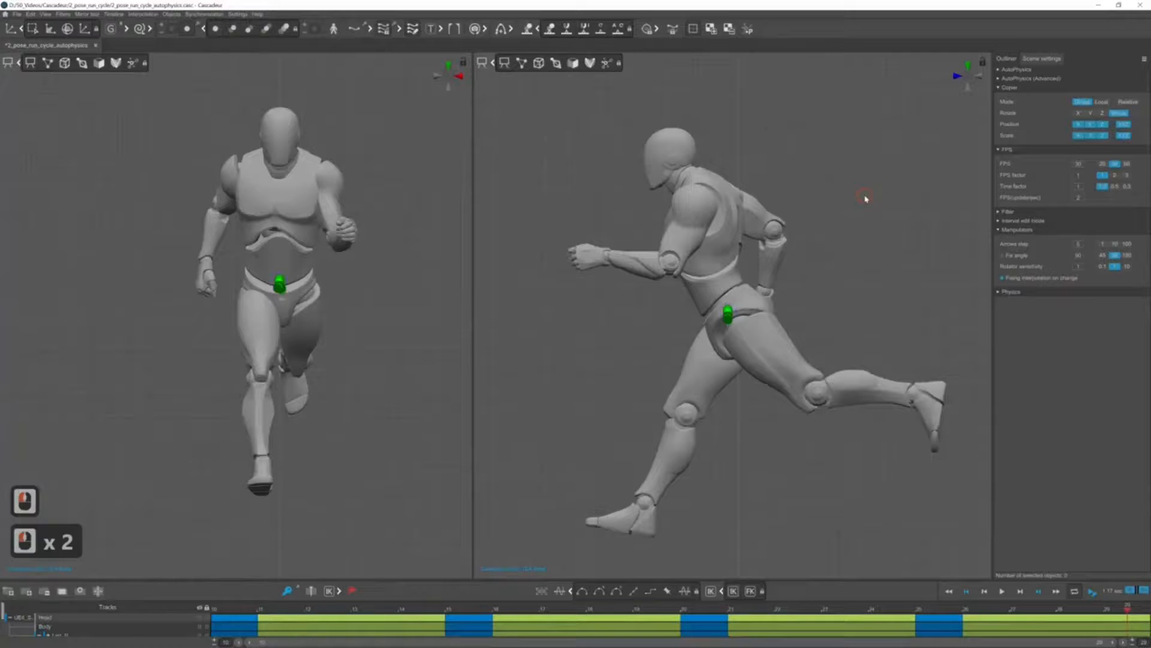
left_click(554, 62)
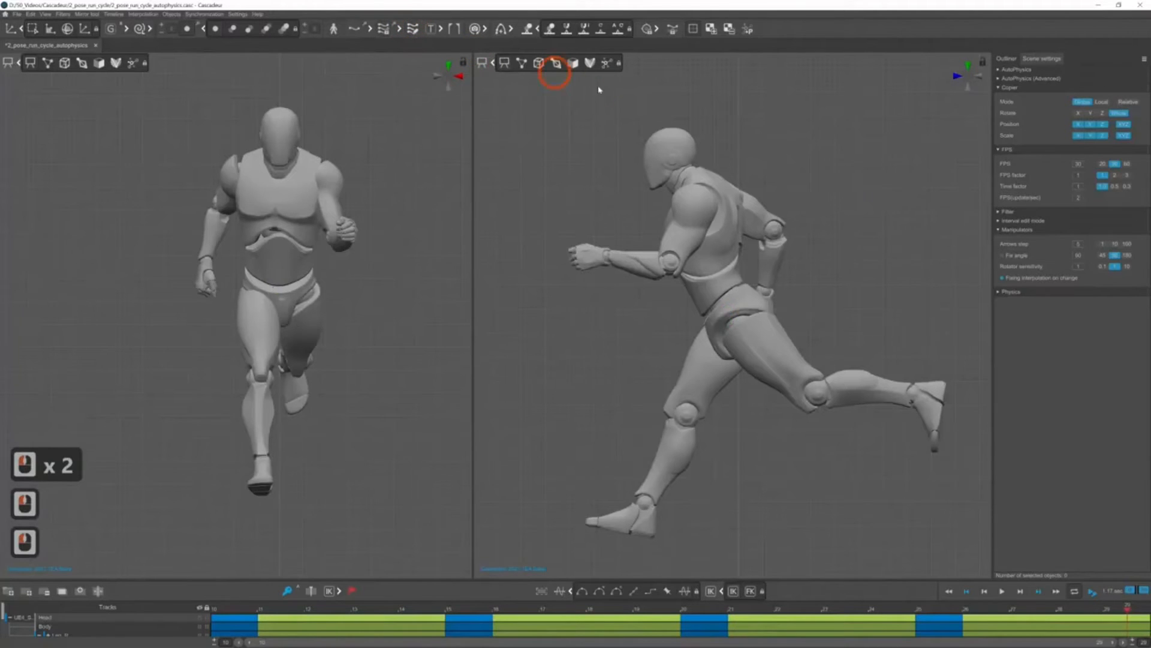
left_click(1000, 591)
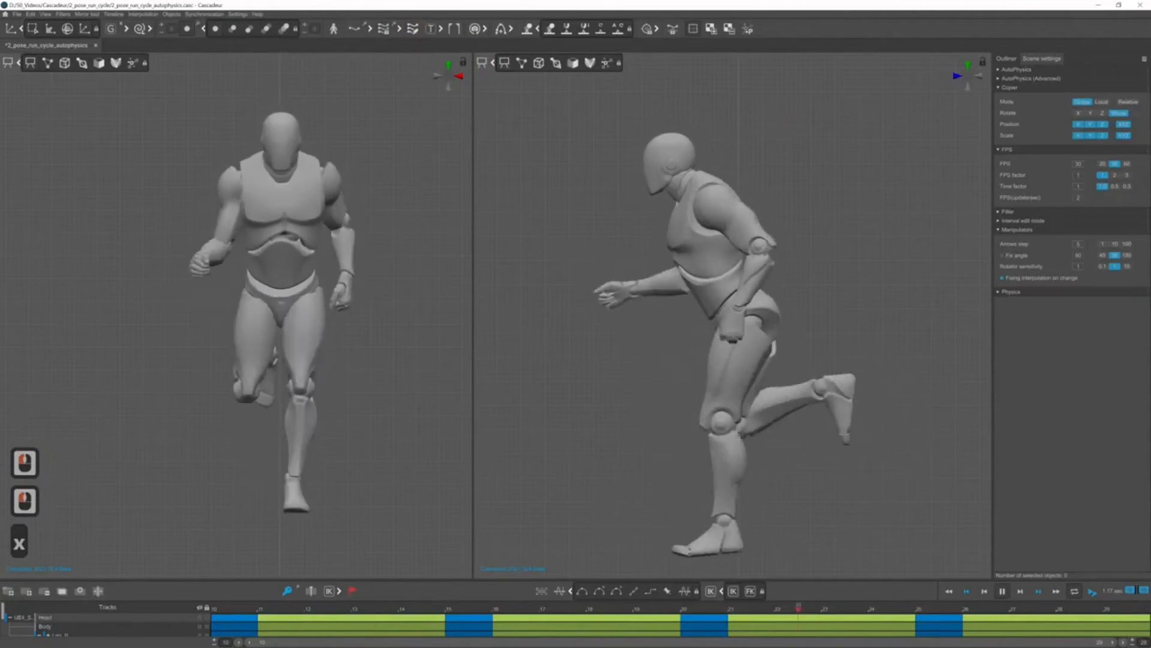